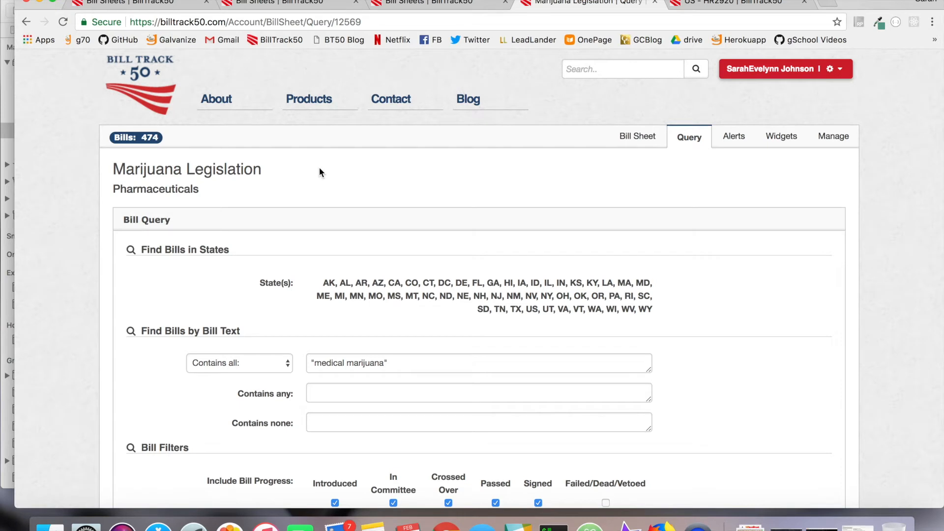
pyautogui.moveTo(742, 380)
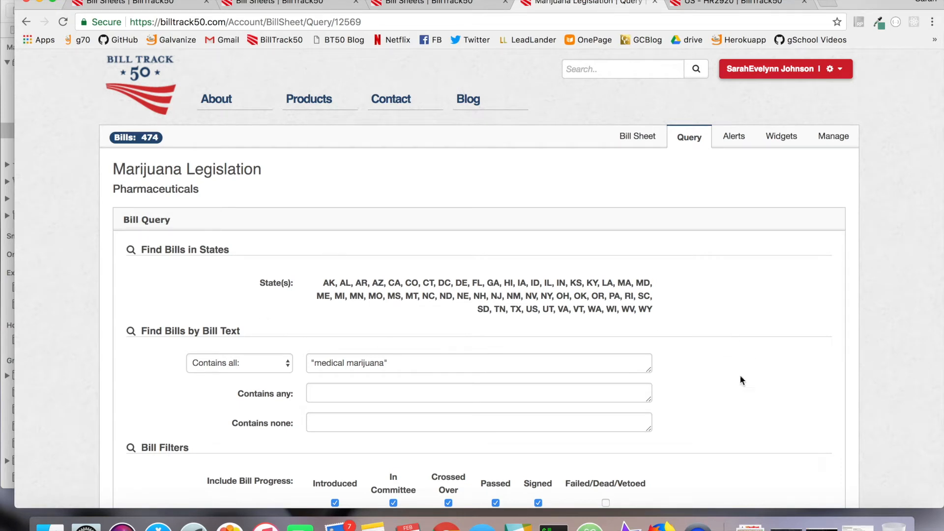
pyautogui.moveTo(727, 186)
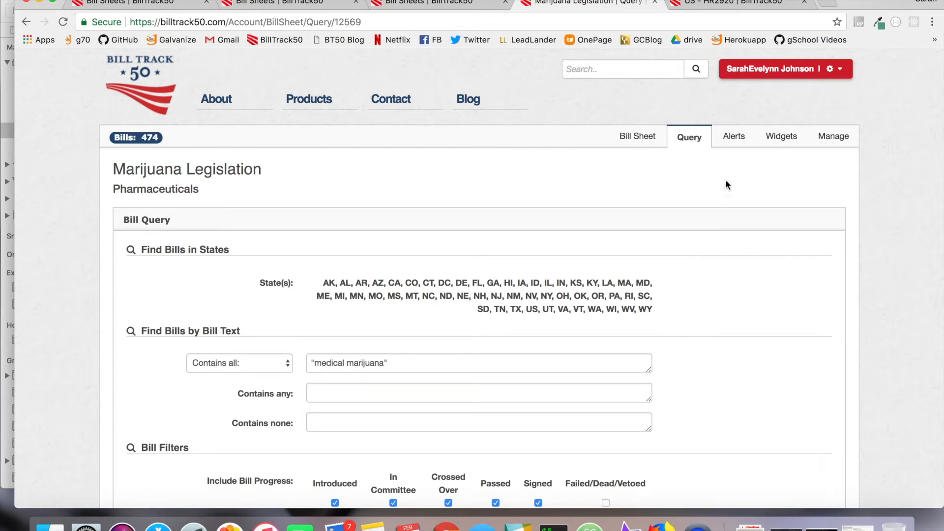
# Save Marijuana Legislation alerts for New Action and New Bill, then scroll the change alerts list
pyautogui.click(734, 137)
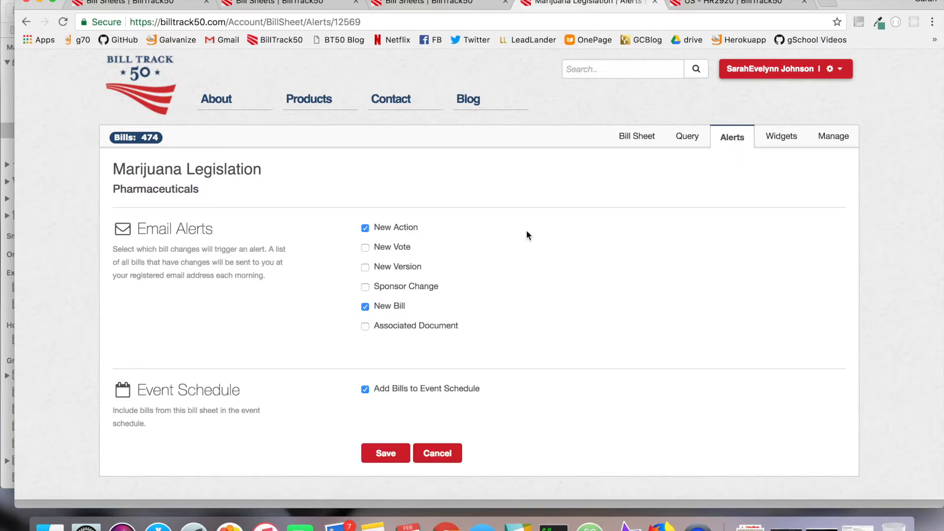
pyautogui.moveTo(440, 257)
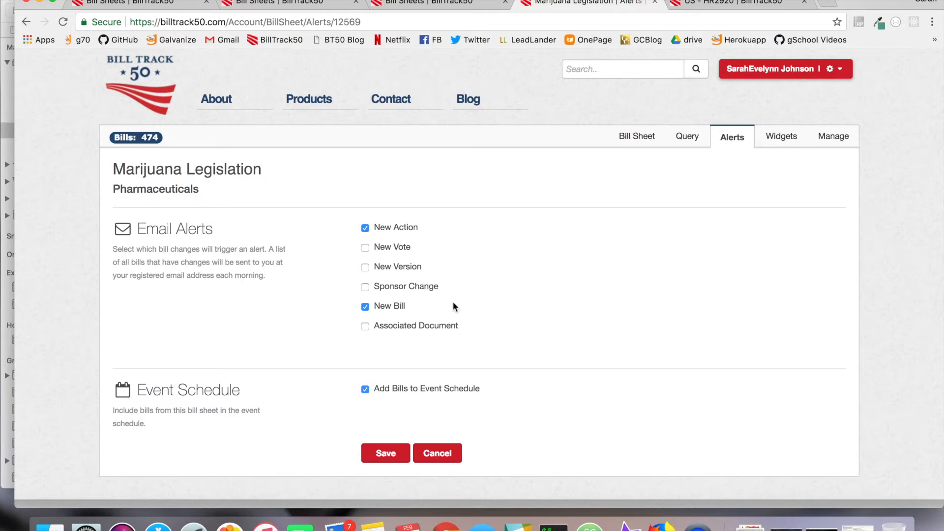
pyautogui.click(365, 389)
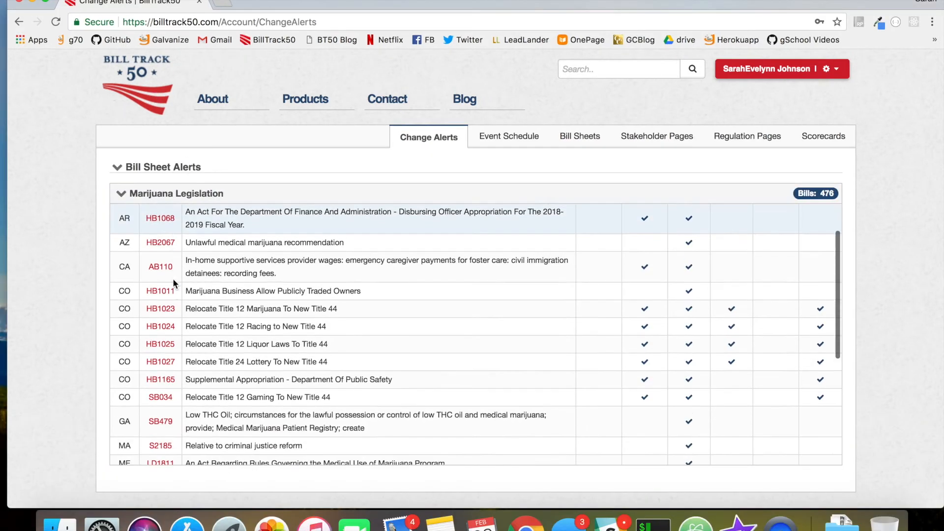
pyautogui.scroll(-3)
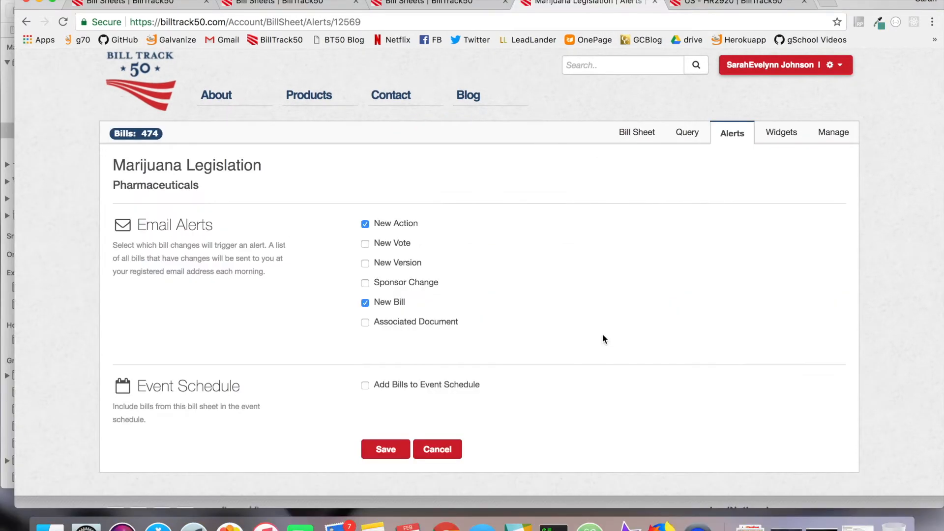
pyautogui.moveTo(366, 385)
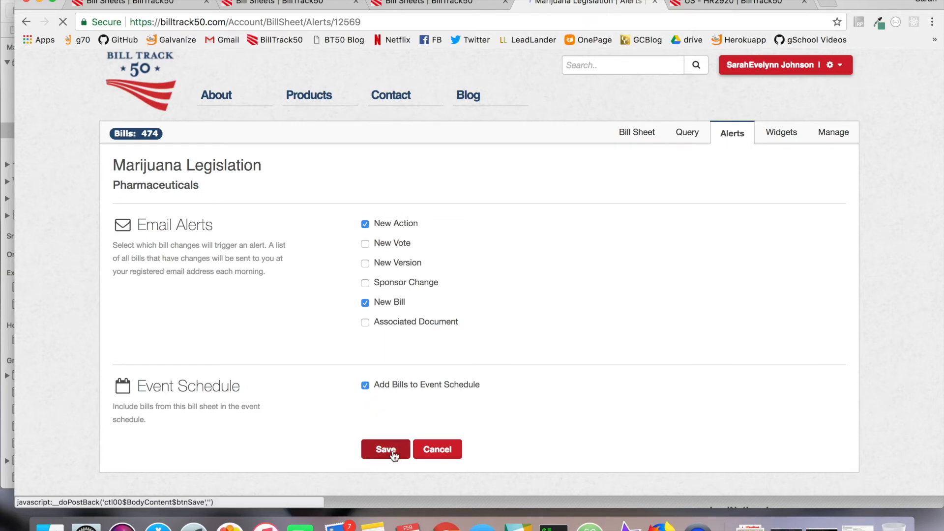
# Save the Marijuana Legislation alerts with Add Bills to Event Schedule turned back on
pyautogui.click(385, 449)
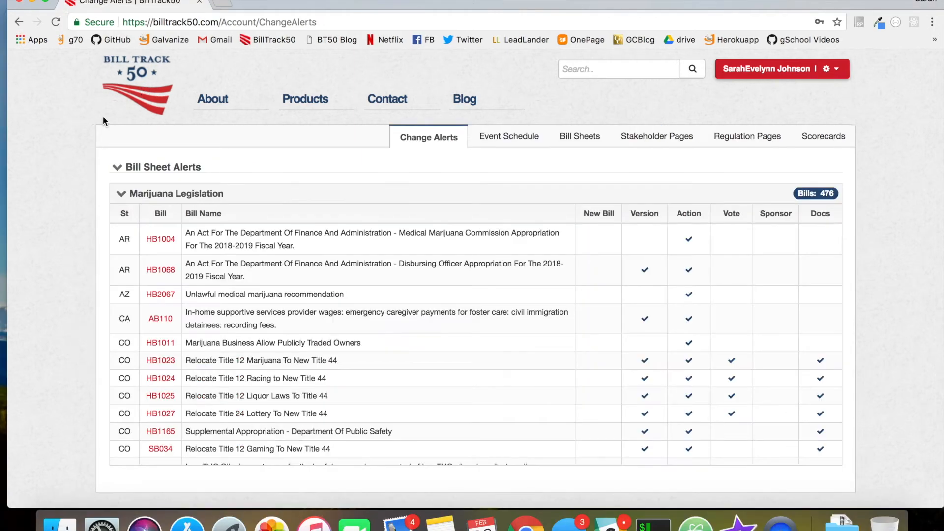
# Export the Marijuana Legislation hearings event schedule as a ScheduledEvents .xlsx file
pyautogui.click(509, 136)
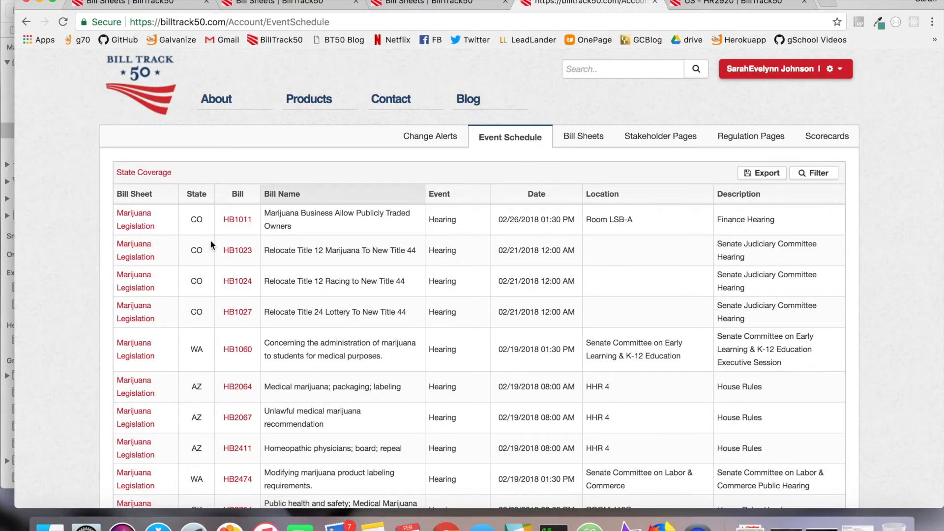
pyautogui.scroll(-3)
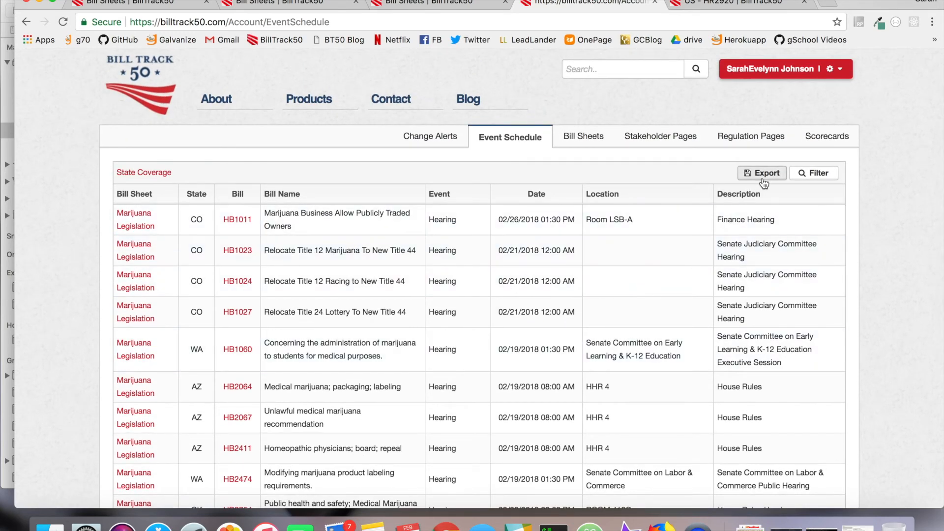
pyautogui.click(762, 173)
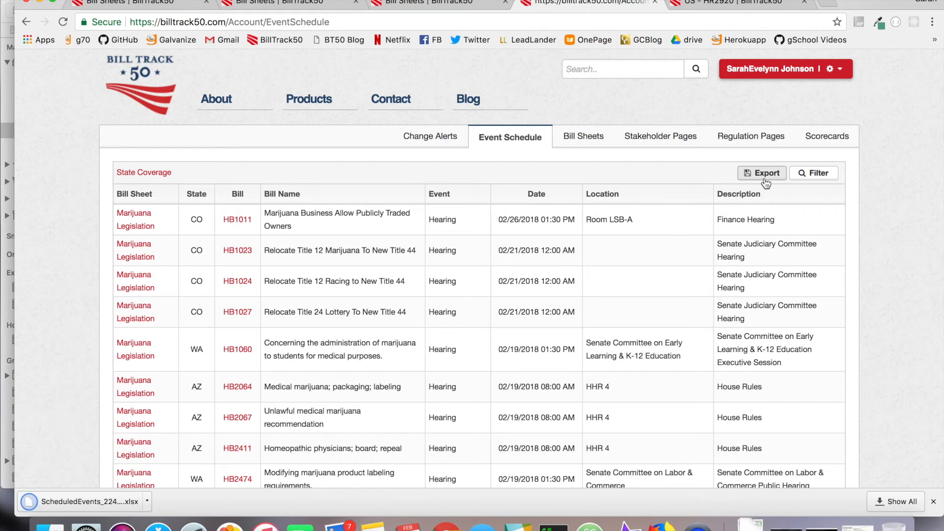